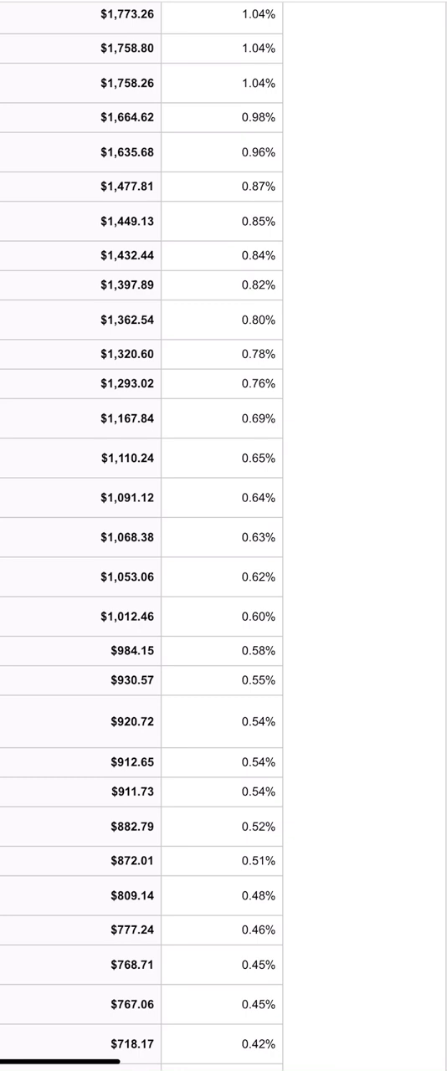
{"action": "scroll", "scroll_direction": "down", "scroll_amount": 3}
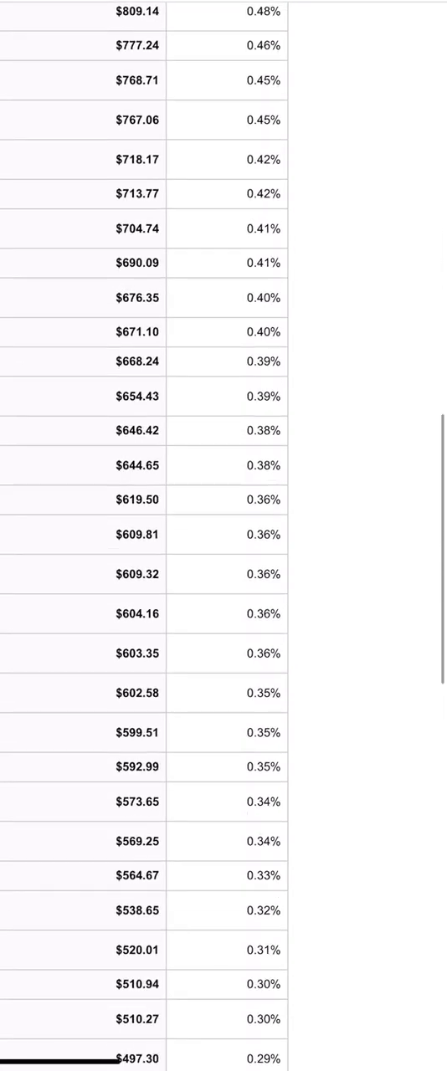
{"action": "scroll", "scroll_direction": "down", "scroll_amount": 3}
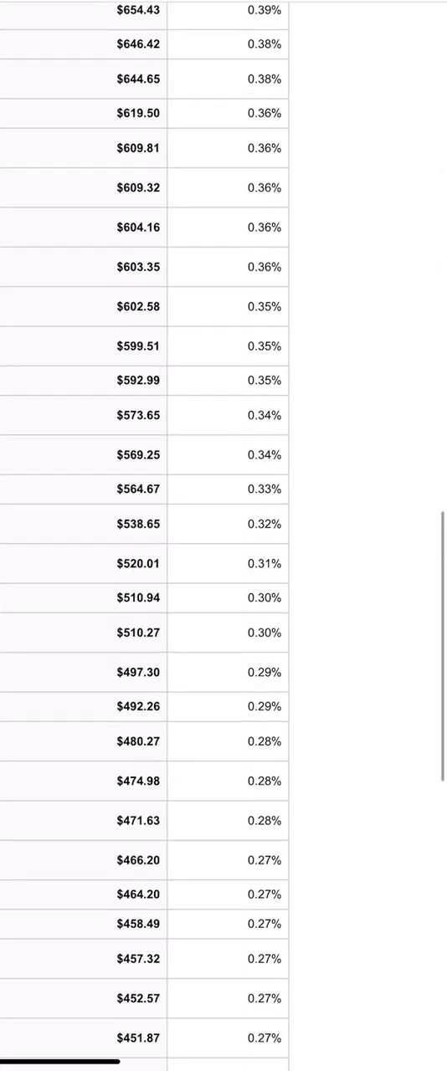
{"action": "scroll", "scroll_direction": "down", "scroll_amount": 3}
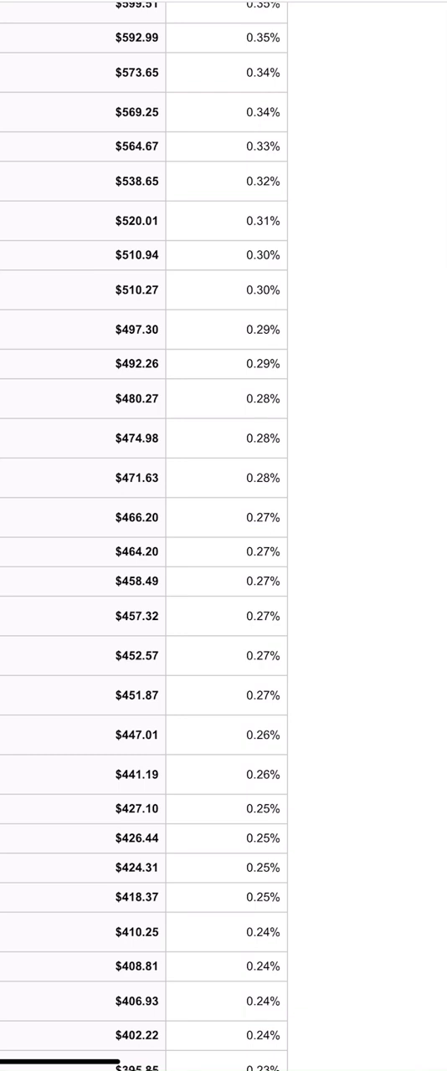
{"action": "scroll", "scroll_direction": "down", "scroll_amount": 3}
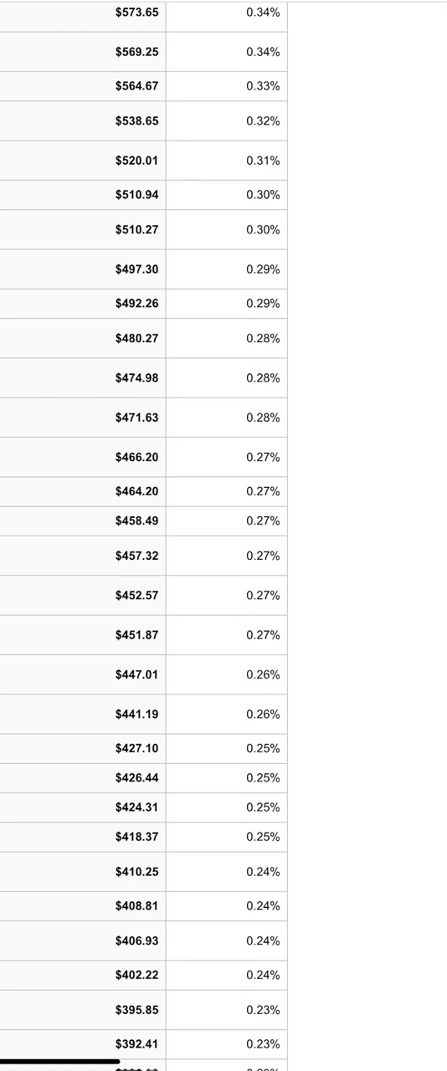
{"action": "scroll", "scroll_direction": "down", "scroll_amount": 3}
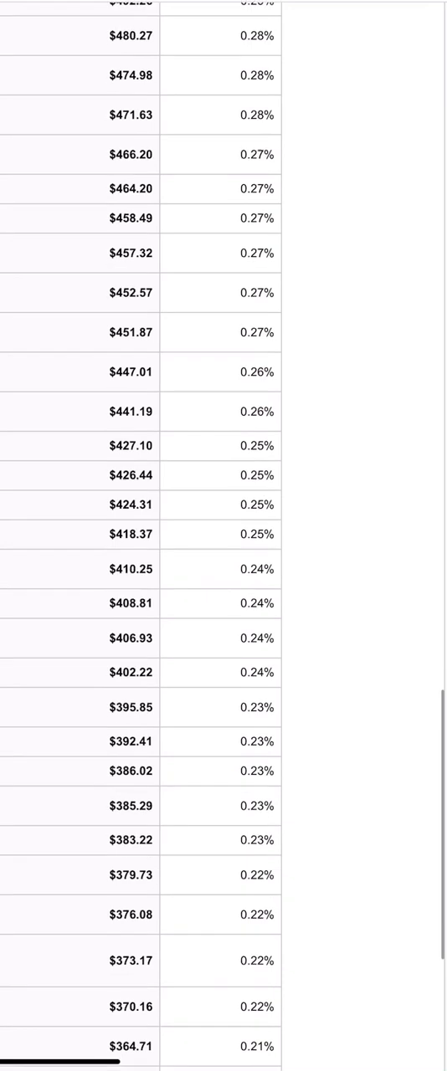
{"action": "scroll", "scroll_direction": "down", "scroll_amount": 3}
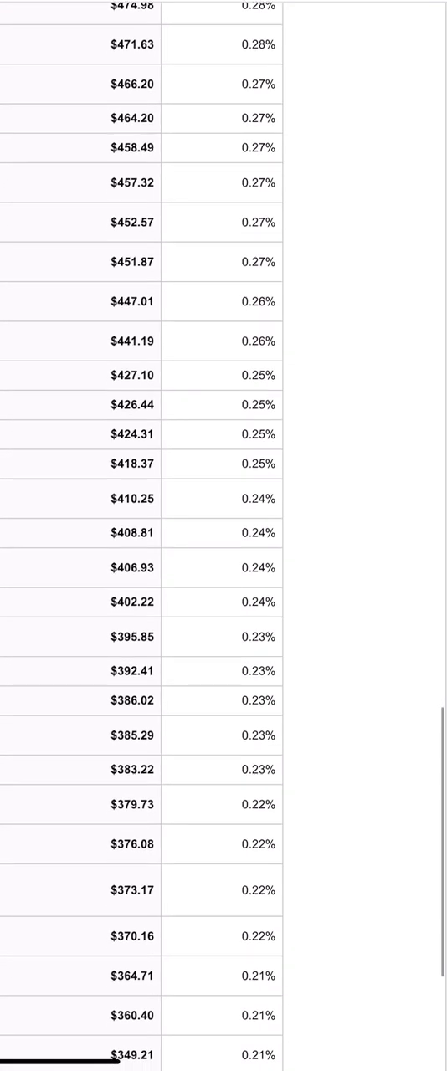